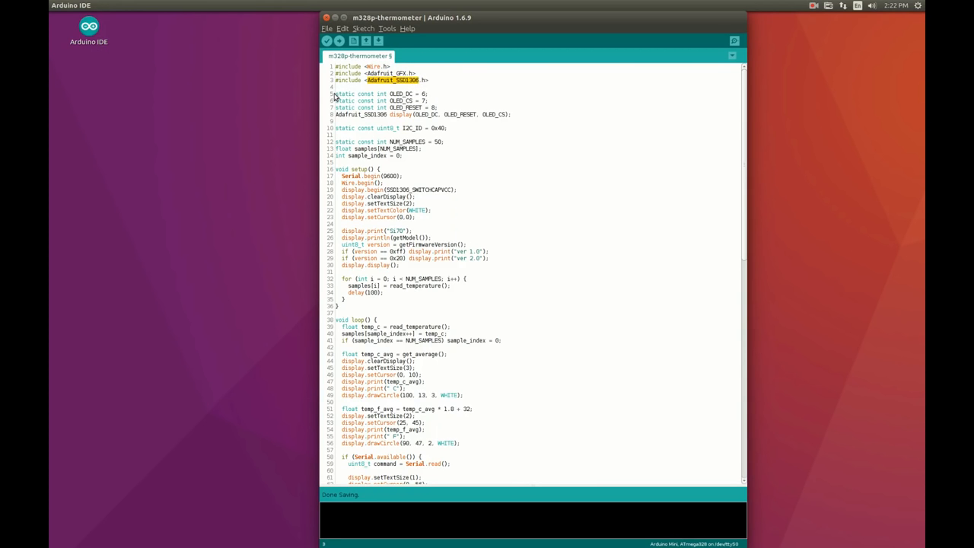
# - Highlight the setup values: NUM_SAMPLES 50, baud rate 9600, getModel call, and 100 delay
pyautogui.moveTo(335, 93); pyautogui.dragTo(511, 114)
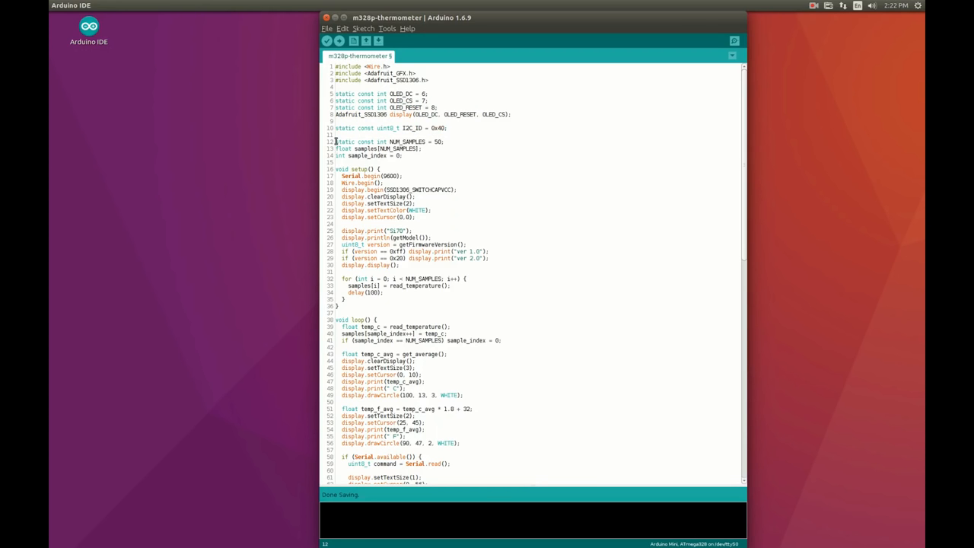
pyautogui.moveTo(335, 142); pyautogui.dragTo(407, 156)
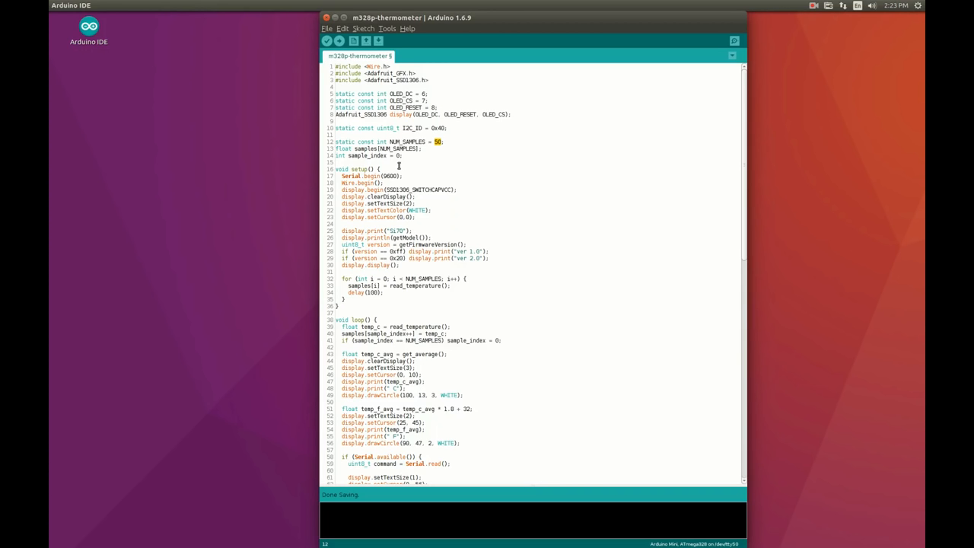
pyautogui.doubleClick(359, 168)
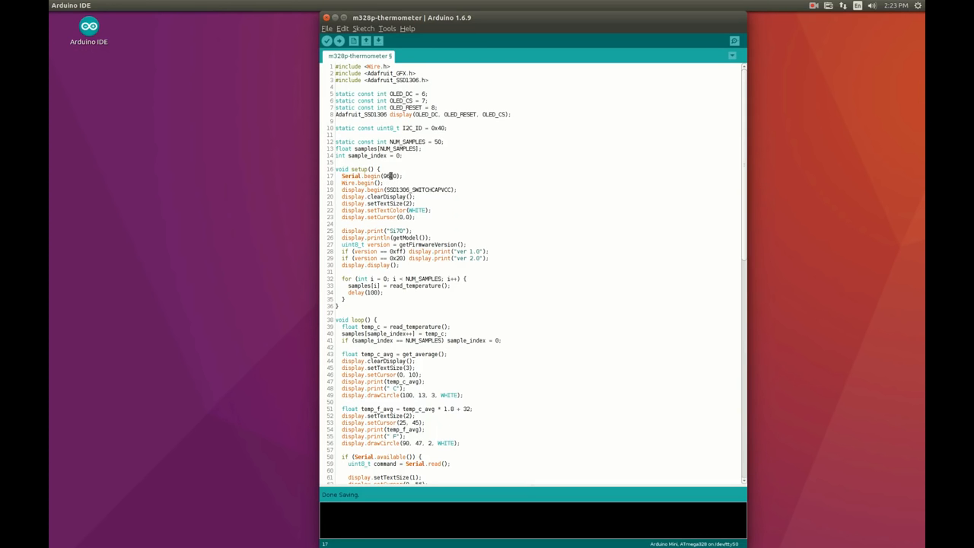
pyautogui.doubleClick(348, 182)
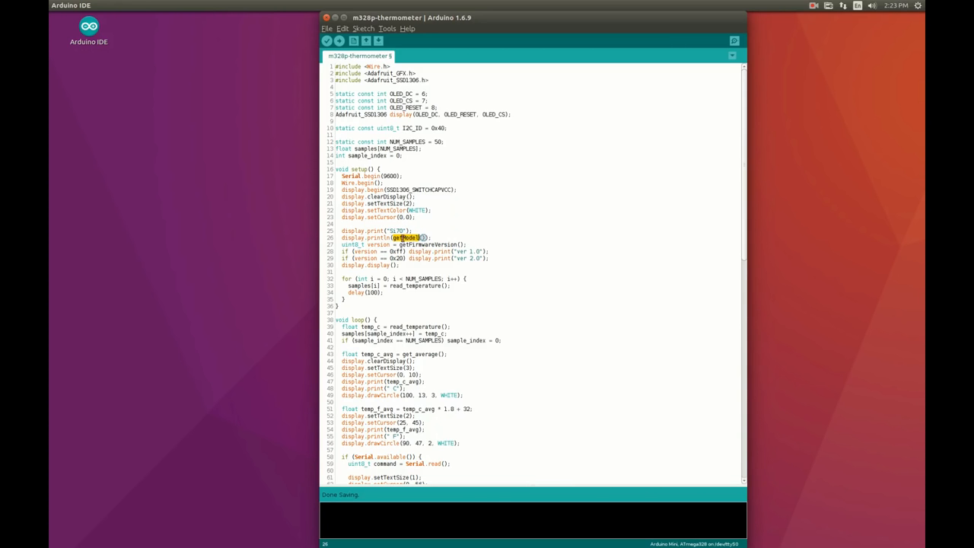
pyautogui.moveTo(429, 252)
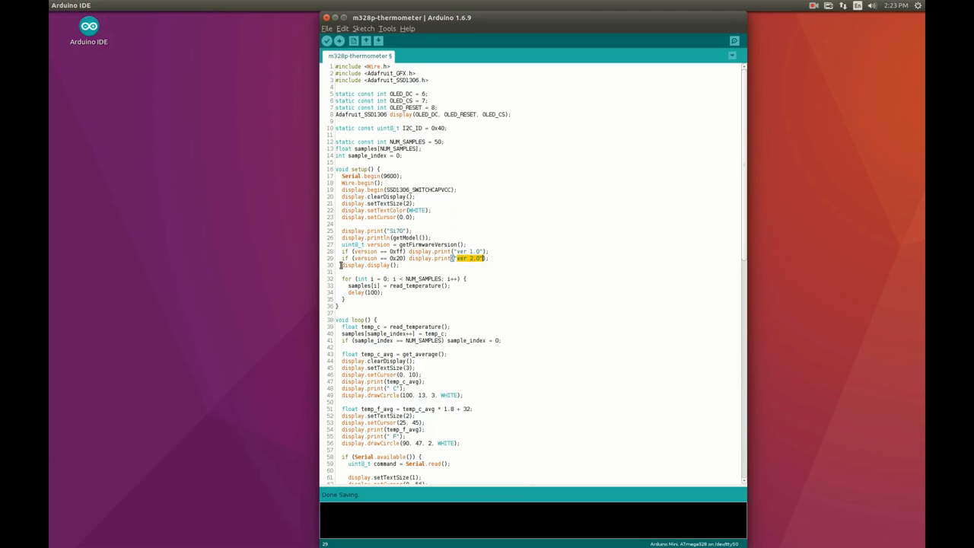
pyautogui.click(369, 265)
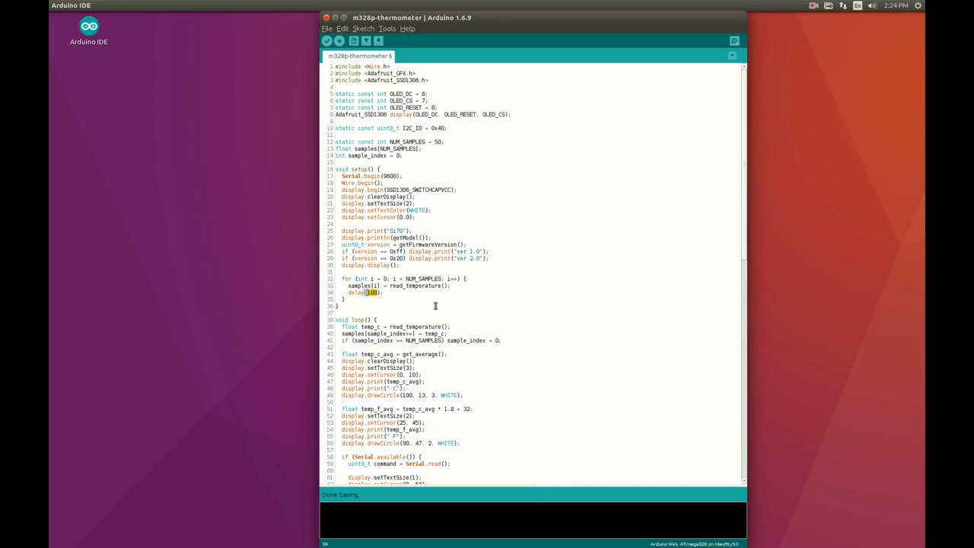
# - Highlight the sample wraparound, Celsius text size 3, degree drawCircle and Fahrenheit size 2
pyautogui.scroll(-3)
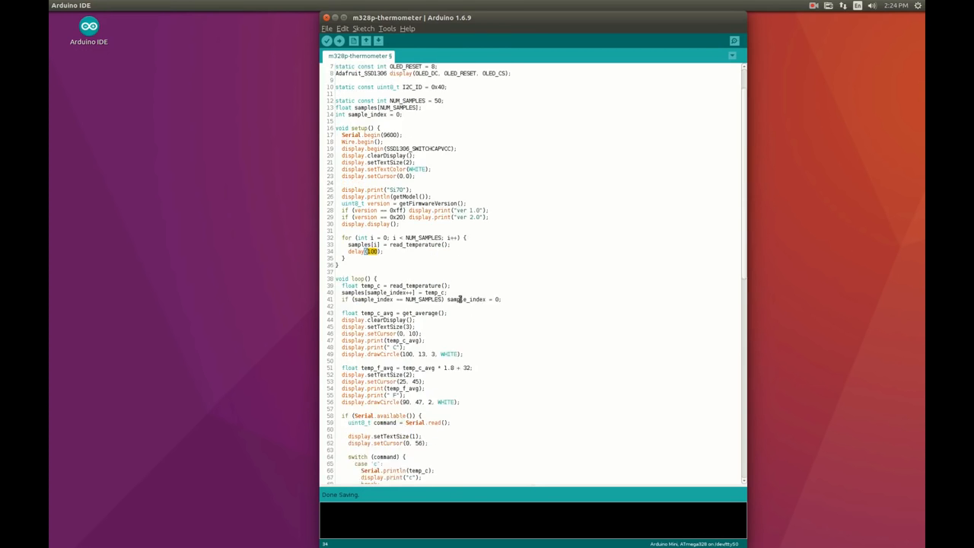
pyautogui.scroll(-3)
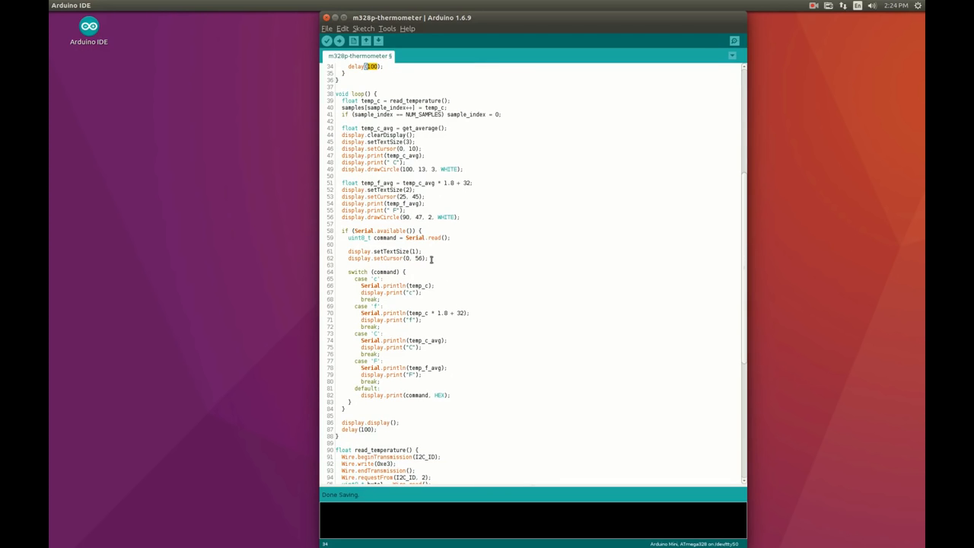
pyautogui.doubleClick(358, 94)
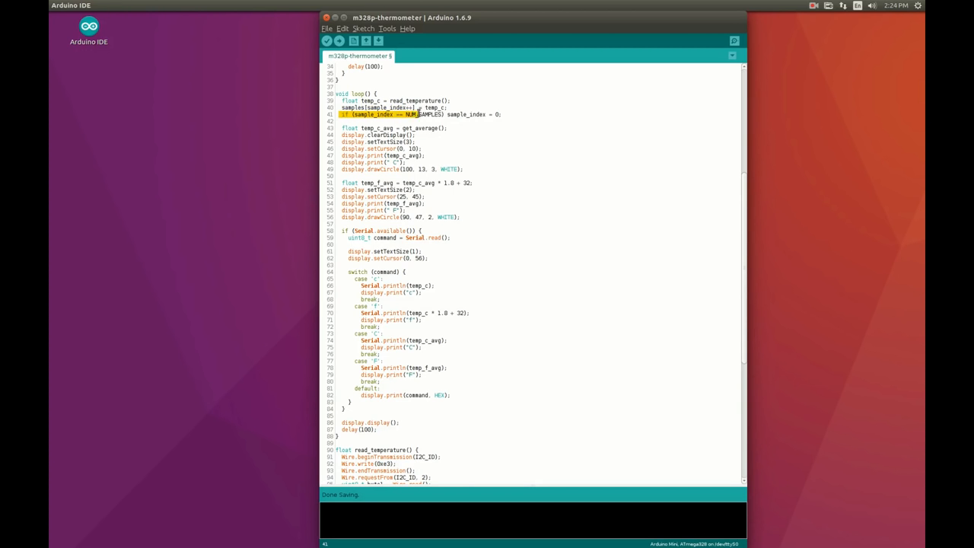
pyautogui.moveTo(418, 114); pyautogui.dragTo(502, 114)
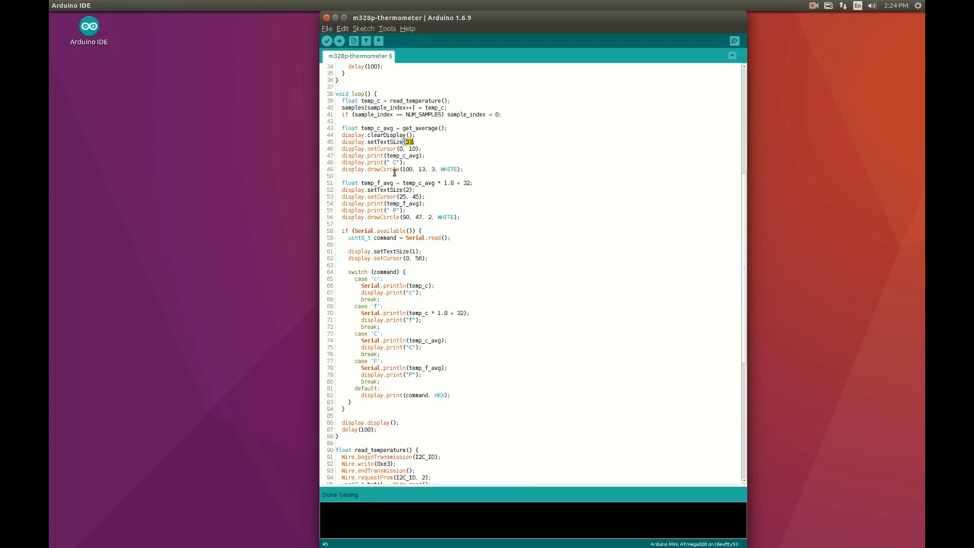
pyautogui.doubleClick(378, 169)
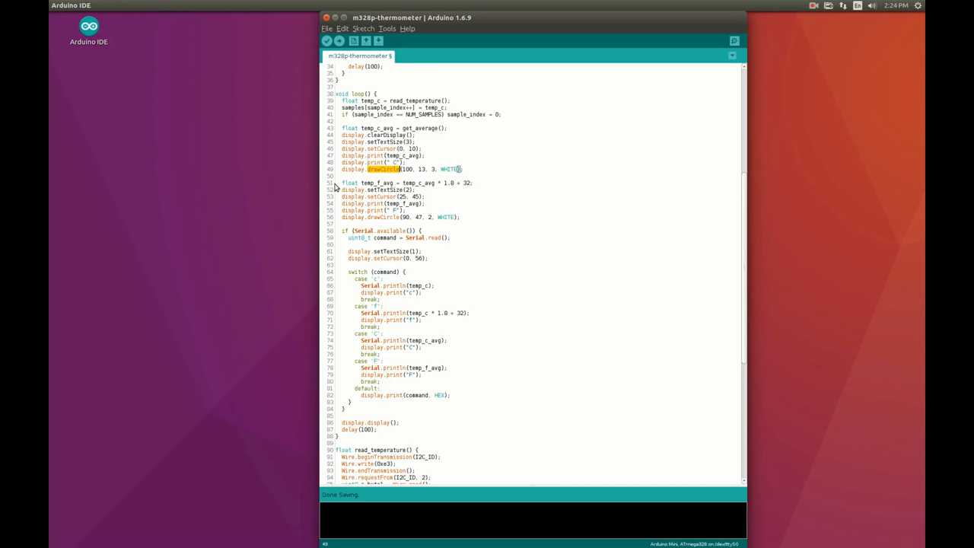
pyautogui.moveTo(341, 183); pyautogui.dragTo(460, 223)
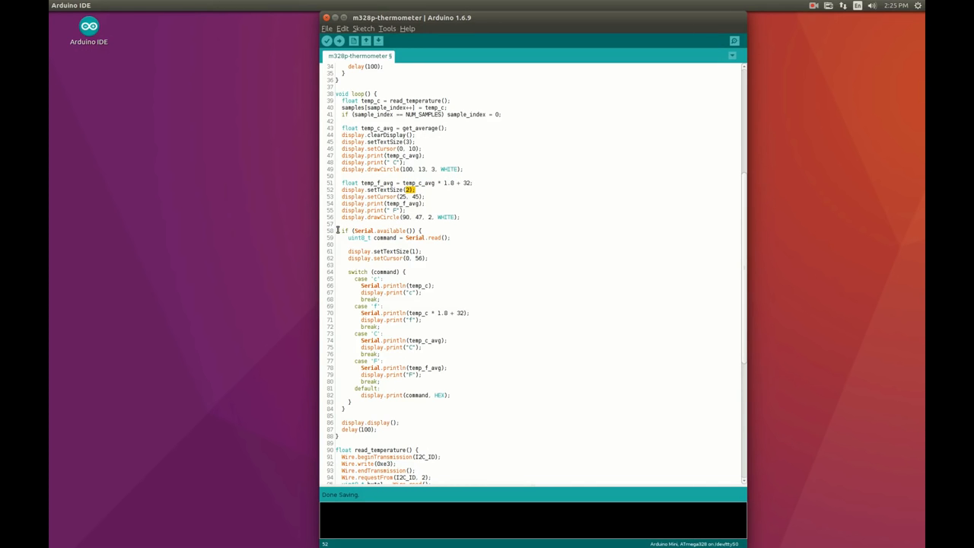
pyautogui.moveTo(339, 231); pyautogui.dragTo(394, 405)
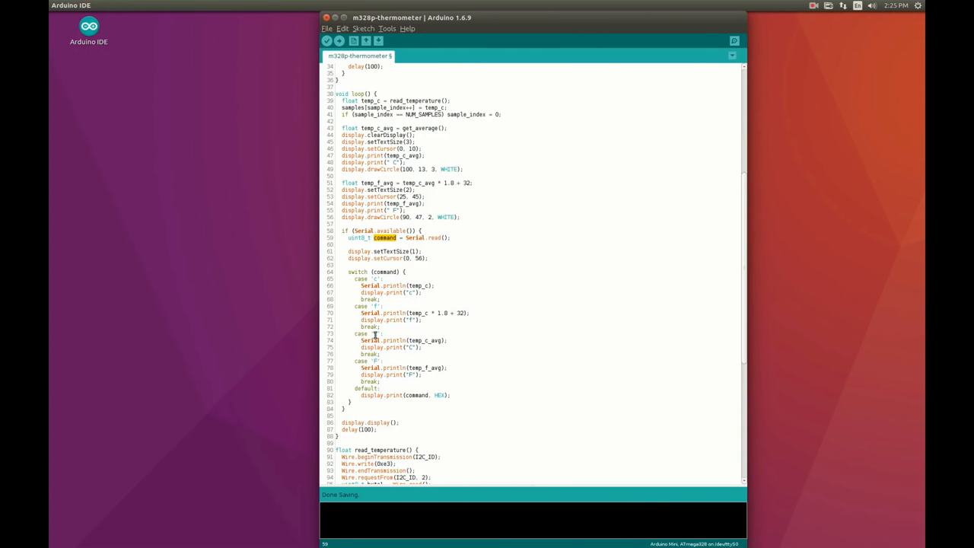
pyautogui.moveTo(438, 376)
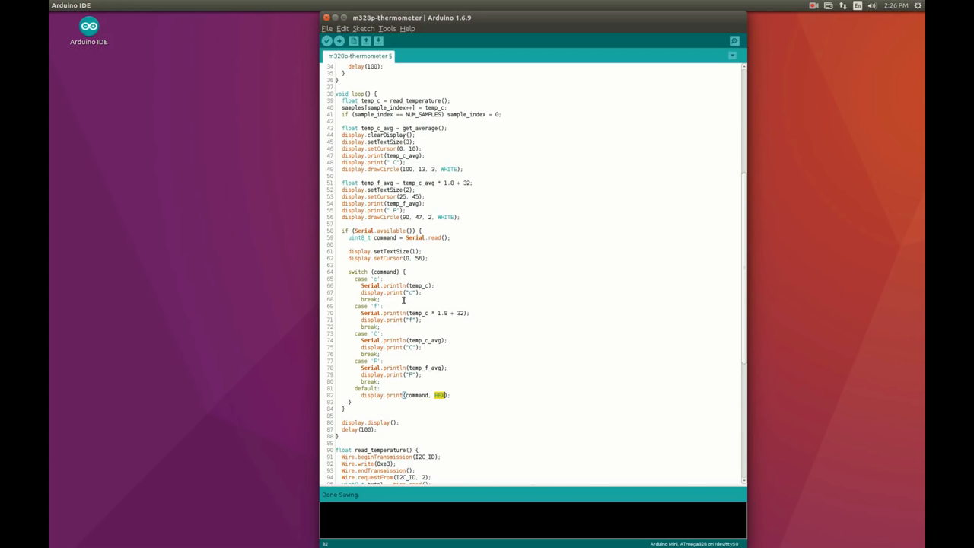
pyautogui.moveTo(421, 383)
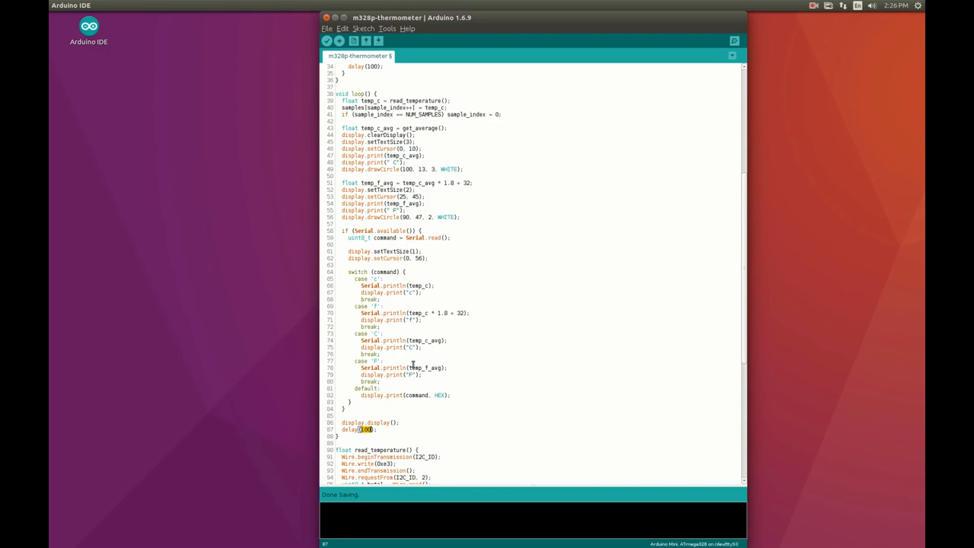
pyautogui.moveTo(483, 398)
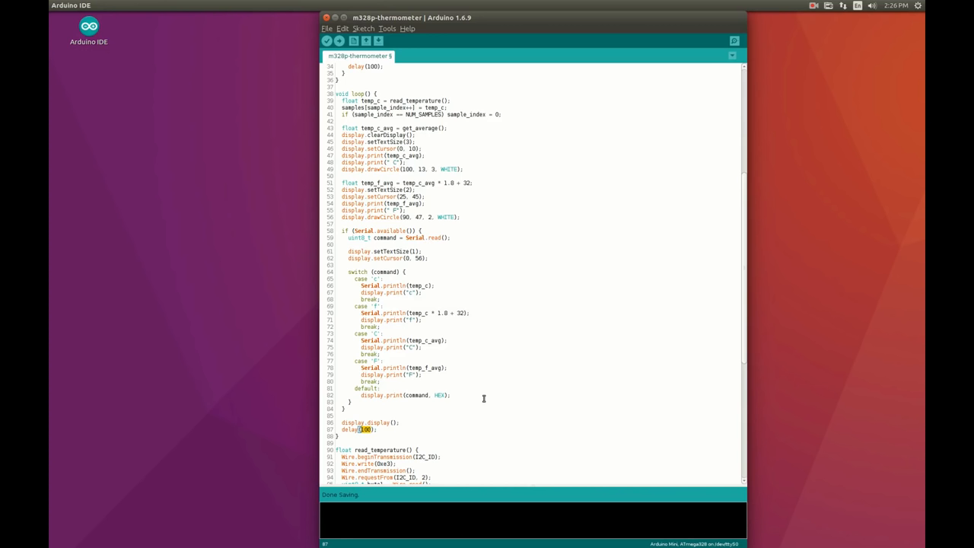
pyautogui.moveTo(491, 399)
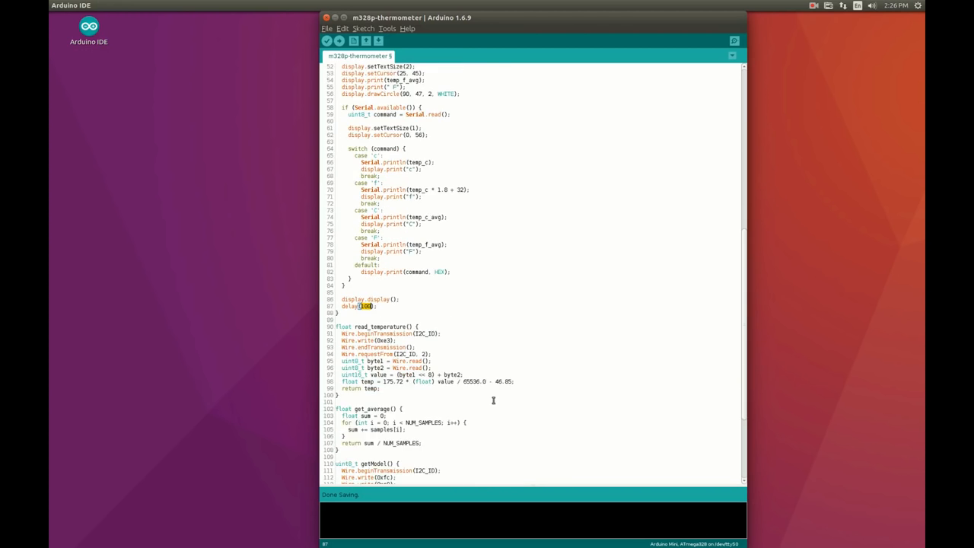
# - Mark read_temperature, the byte2 variable and the raw-to-temperature conversion formula
pyautogui.scroll(-3)
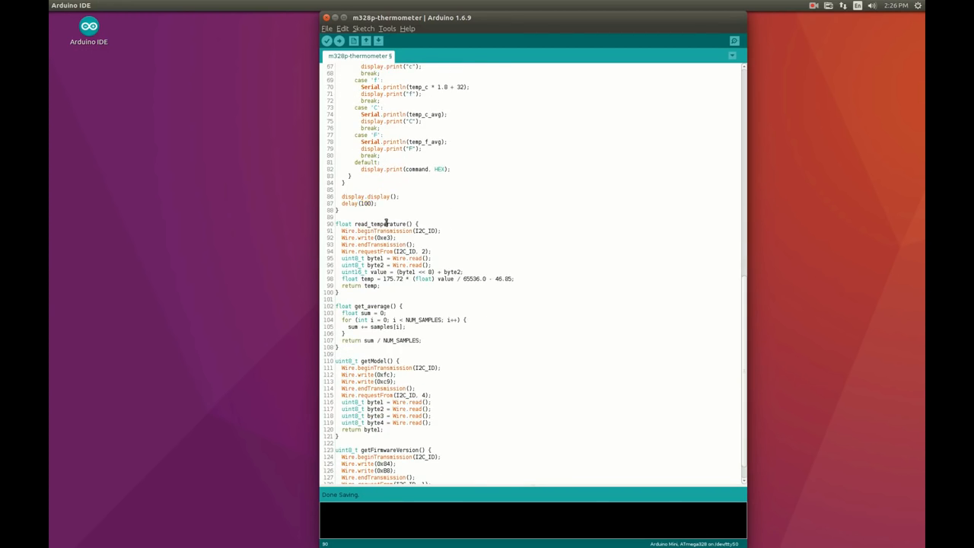
pyautogui.doubleClick(382, 223)
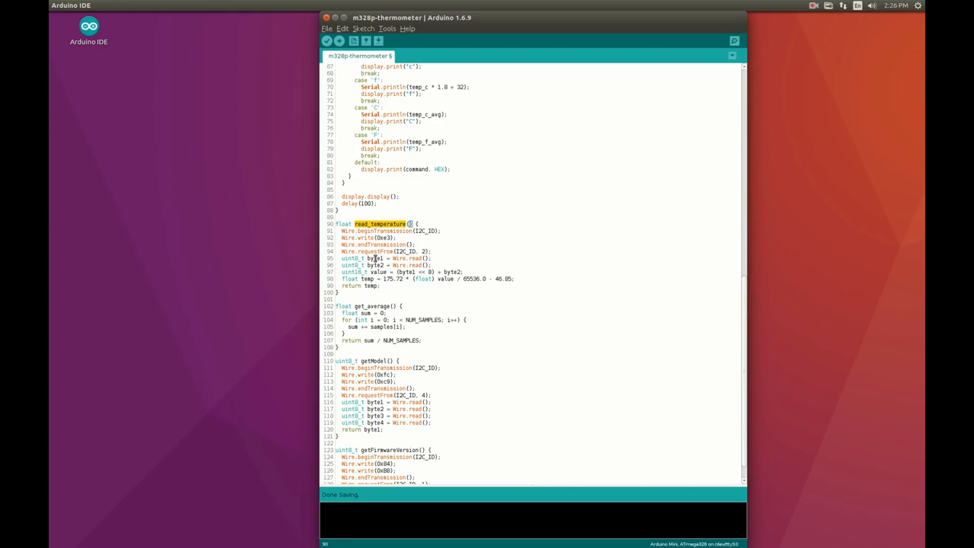
pyautogui.doubleClick(374, 264)
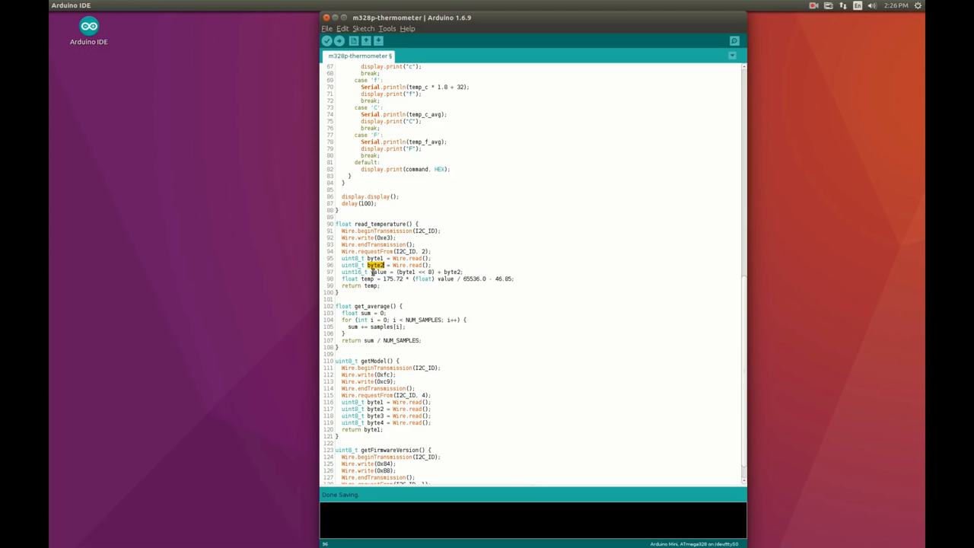
pyautogui.moveTo(373, 264); pyautogui.dragTo(466, 272)
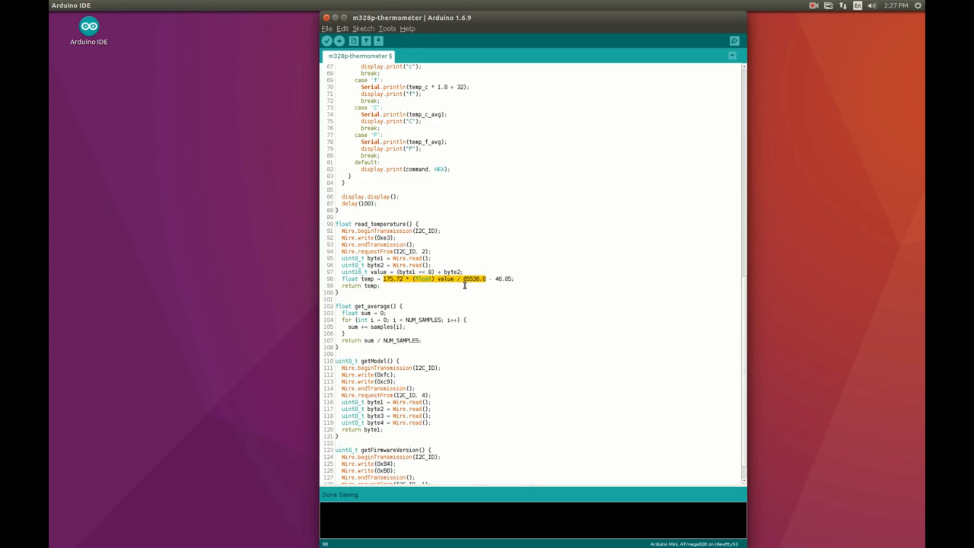
pyautogui.moveTo(306, 356)
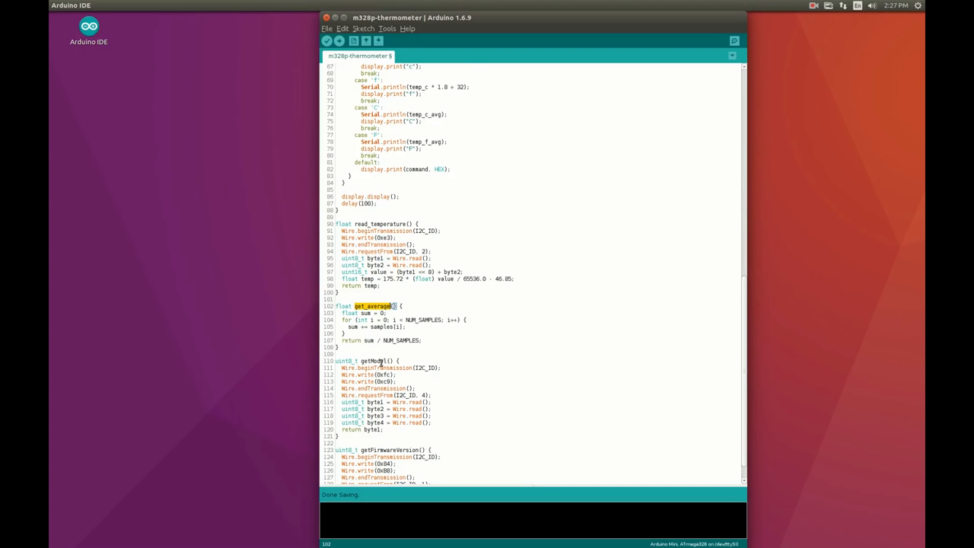
pyautogui.scroll(-3)
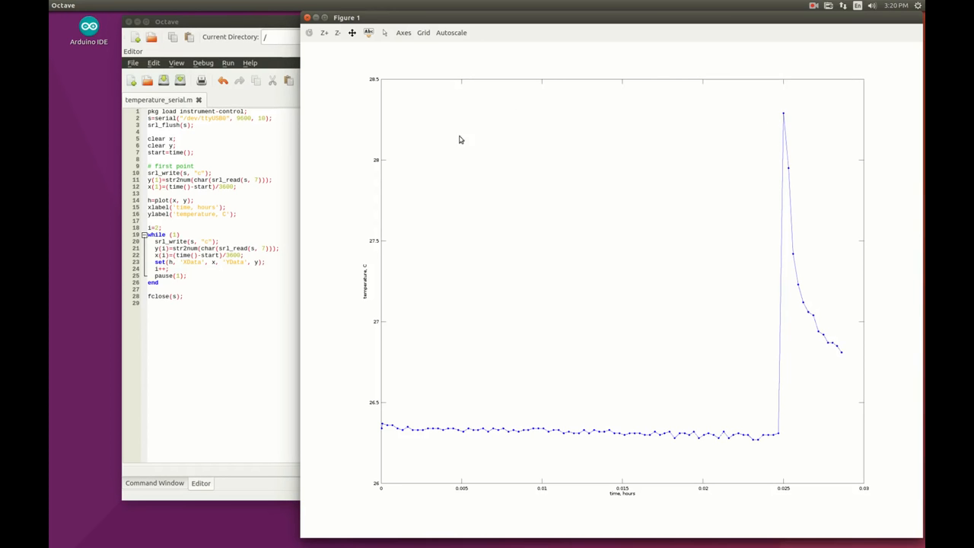
pyautogui.moveTo(779, 160)
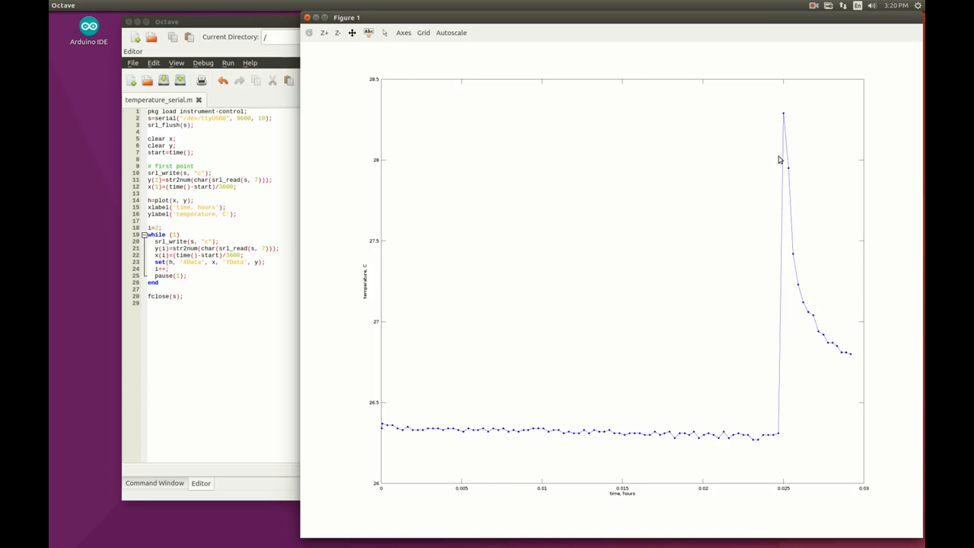